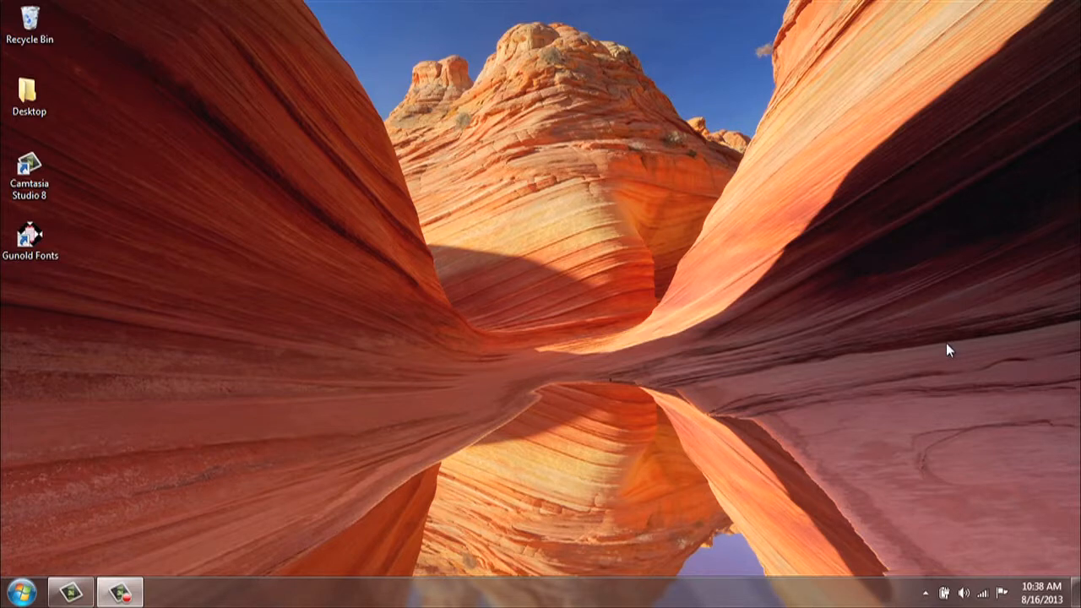
Step: Launch Gunold Master Font from the Gunold Fonts desktop shortcut
{"action": "left_click", "coordinate": [30, 239]}
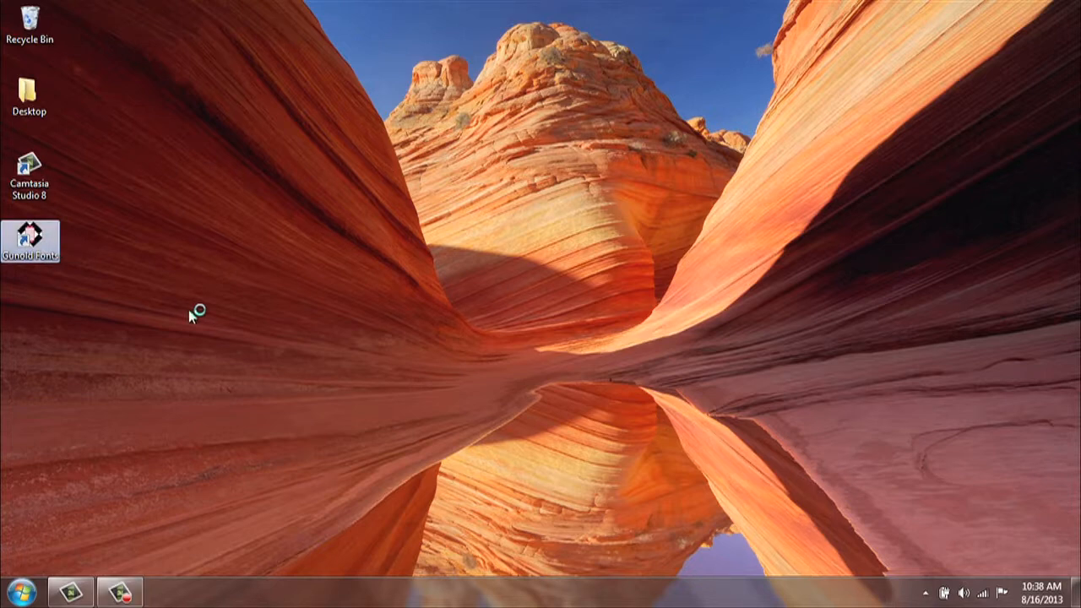
{"action": "double_click", "coordinate": [31, 236]}
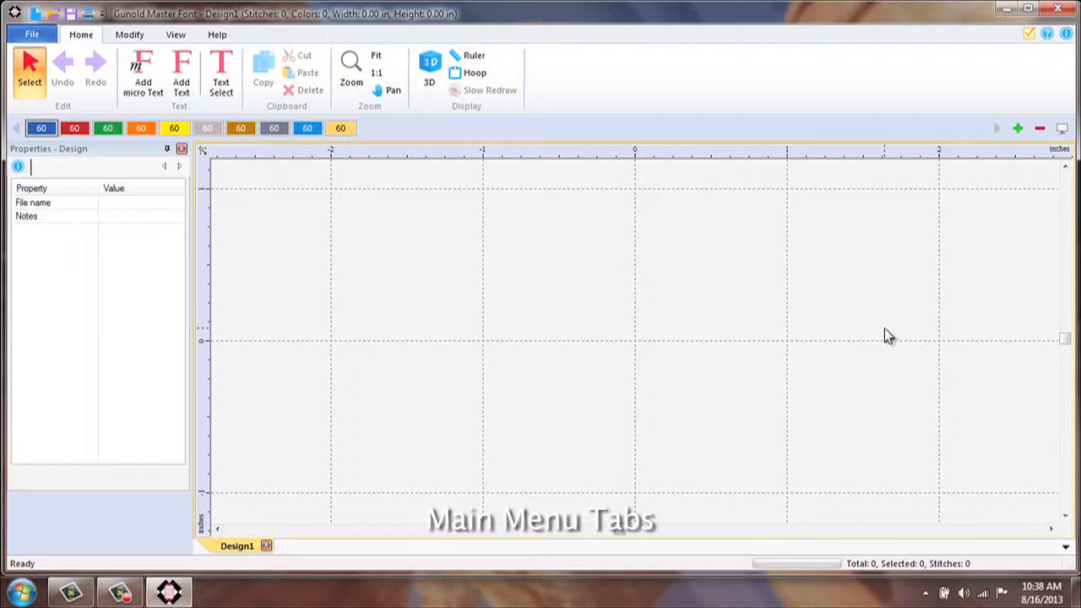
{"action": "mouse_move", "coordinate": [701, 68]}
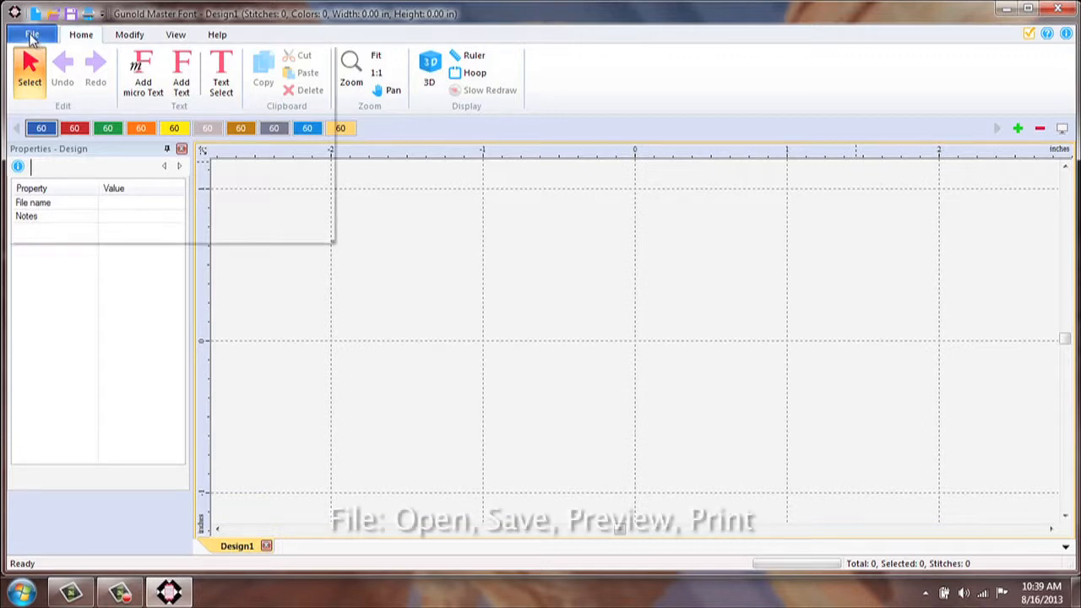
Step: Show the File menu with New, Open, Save, Print Preview and Print Setup
{"action": "left_click", "coordinate": [32, 34]}
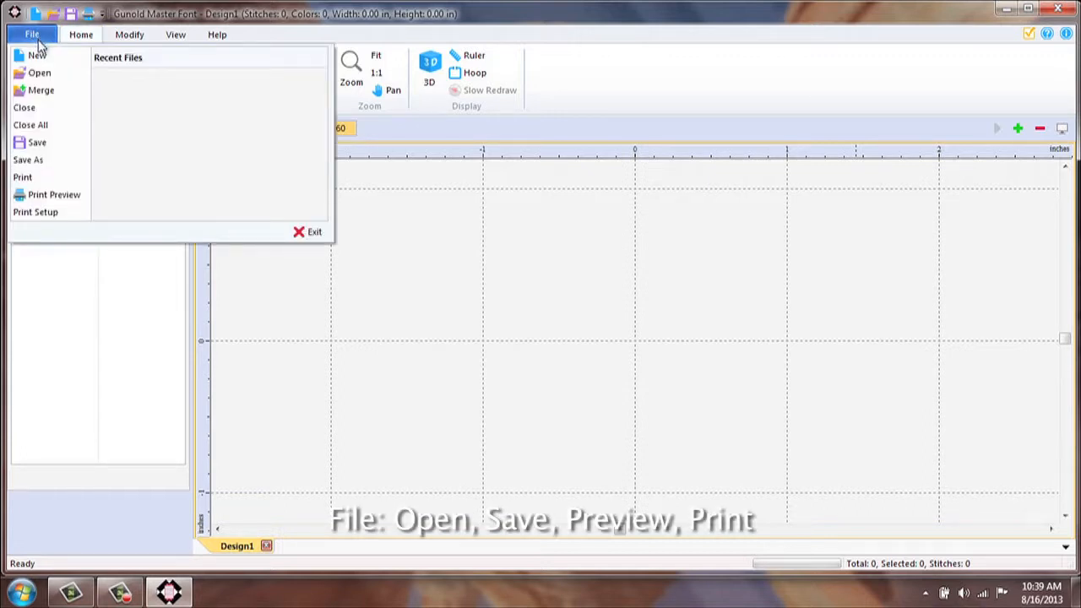
{"action": "mouse_move", "coordinate": [37, 54]}
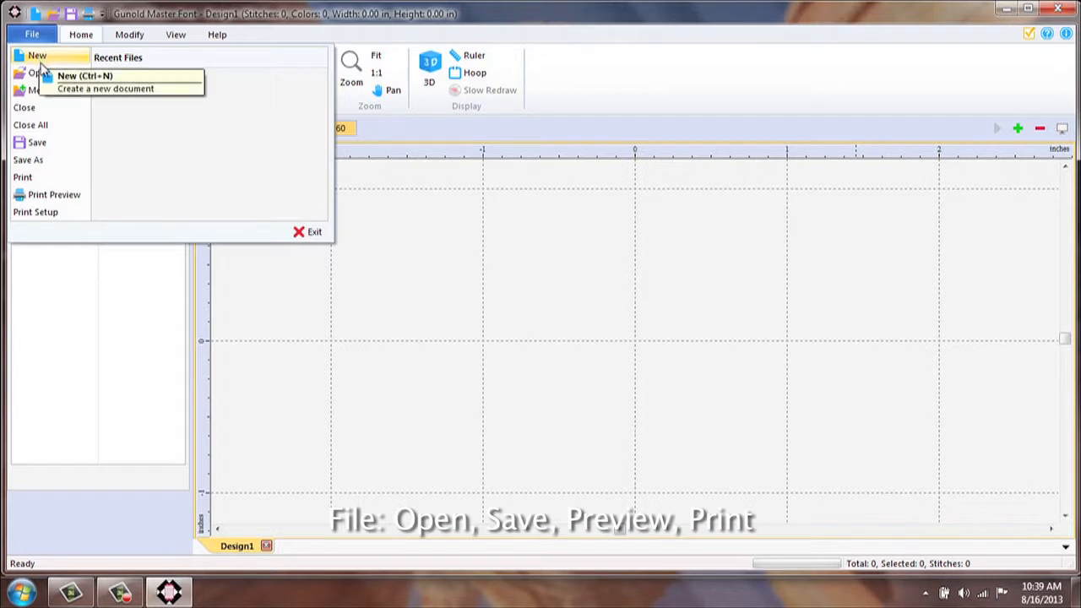
{"action": "mouse_move", "coordinate": [38, 141]}
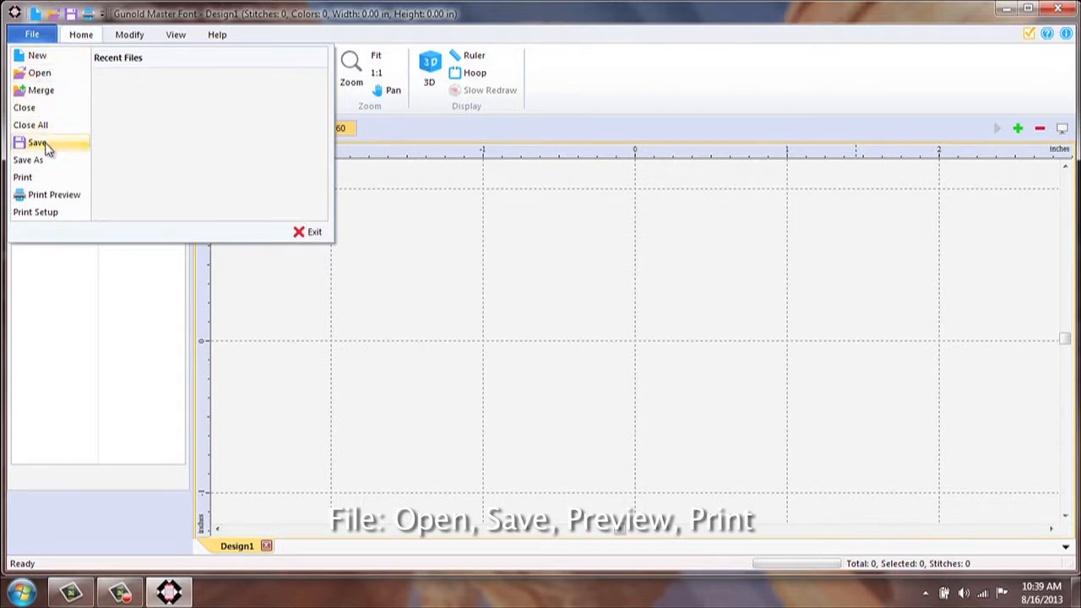
{"action": "mouse_move", "coordinate": [54, 194]}
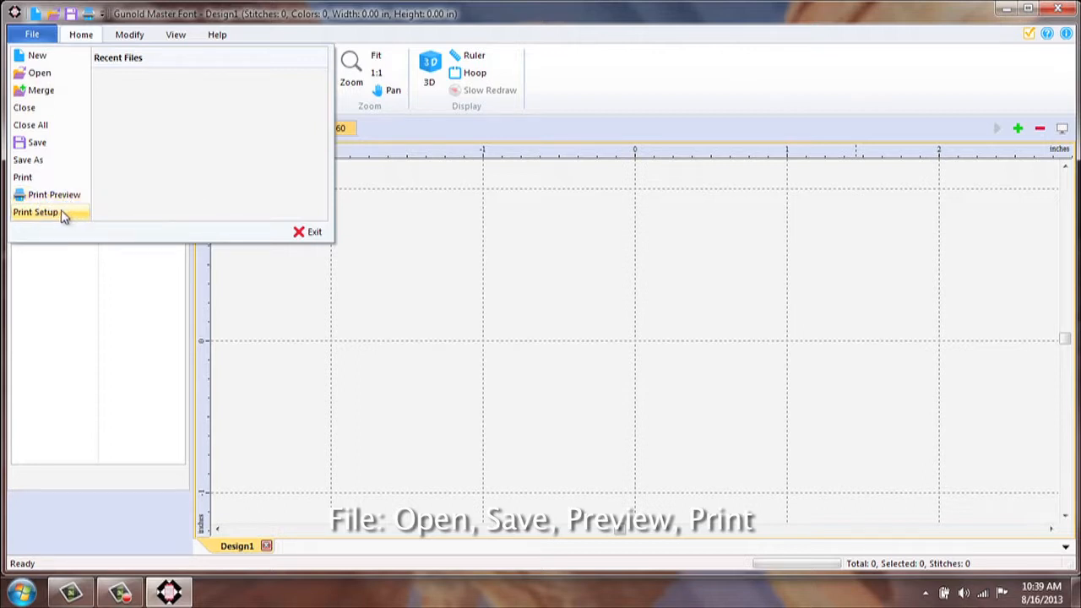
{"action": "mouse_move", "coordinate": [54, 194]}
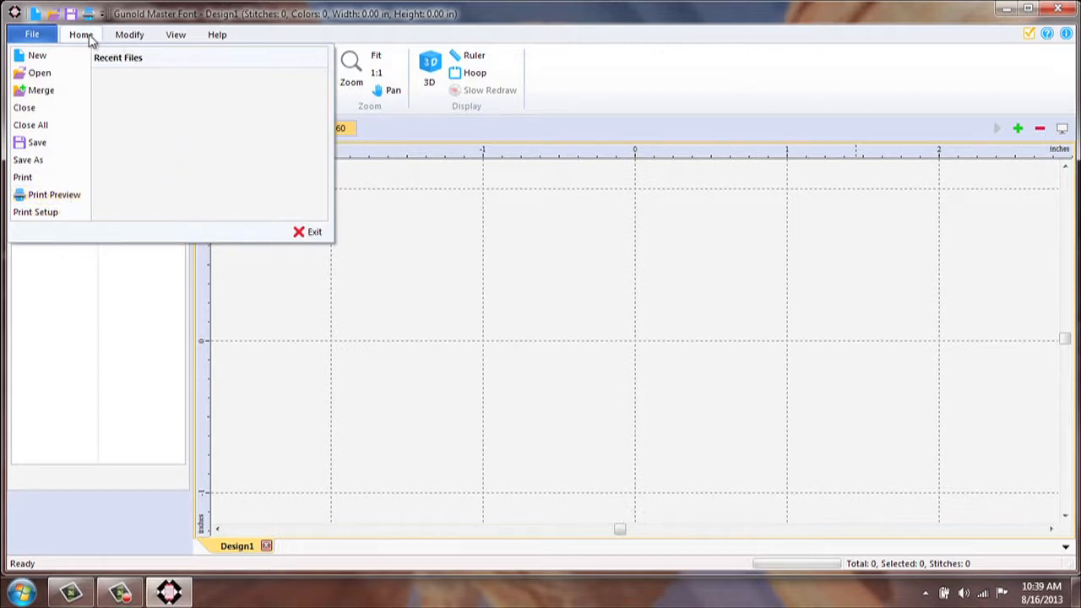
Step: Switch to the Home tab and review its select, undo, text, clipboard and display tools
{"action": "left_click", "coordinate": [81, 34]}
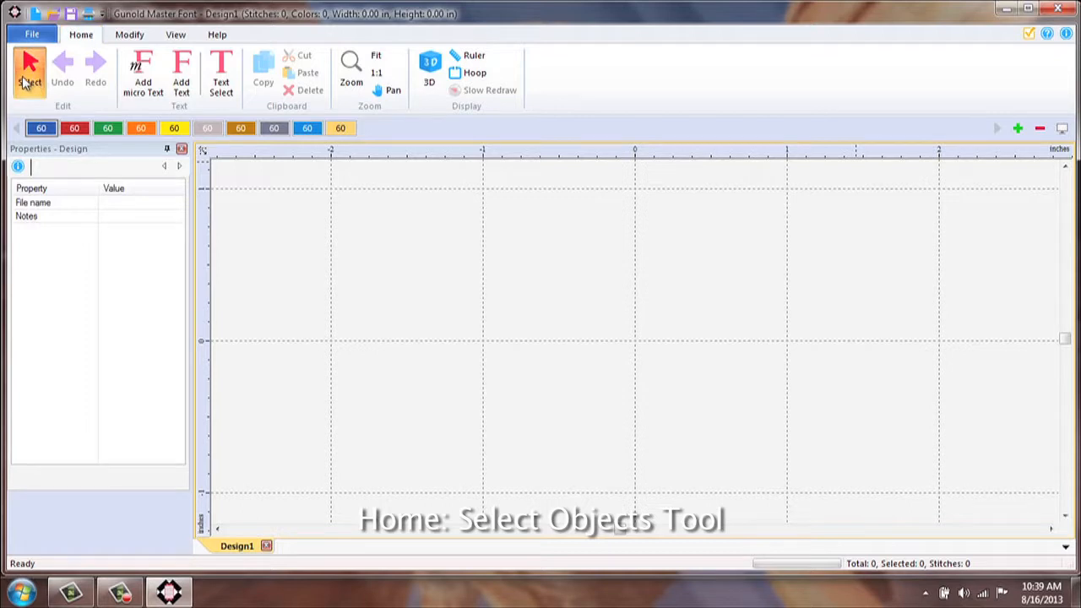
{"action": "mouse_move", "coordinate": [28, 71]}
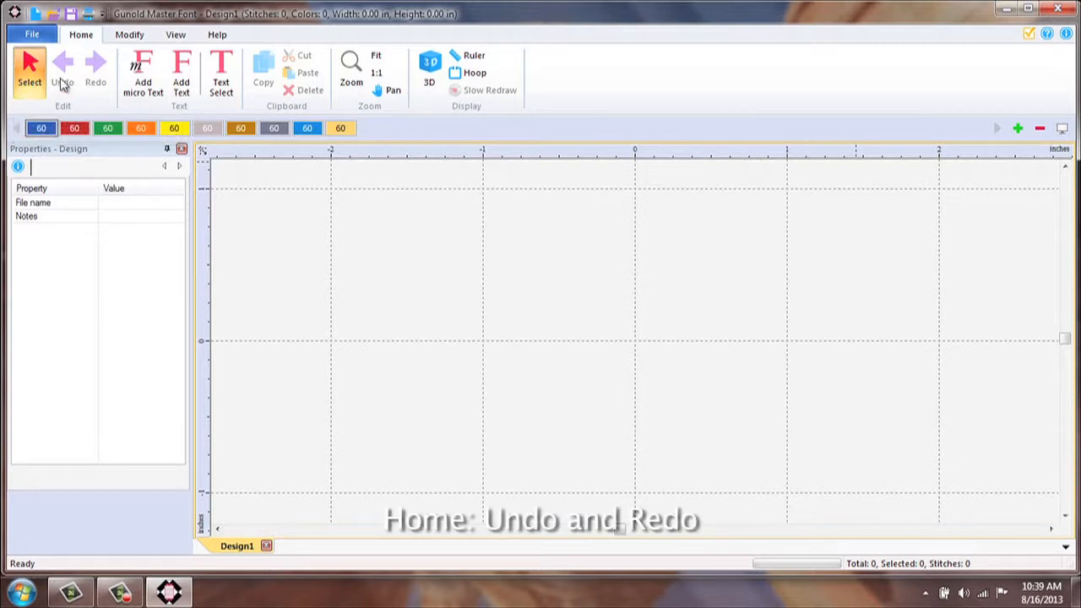
{"action": "mouse_move", "coordinate": [94, 71]}
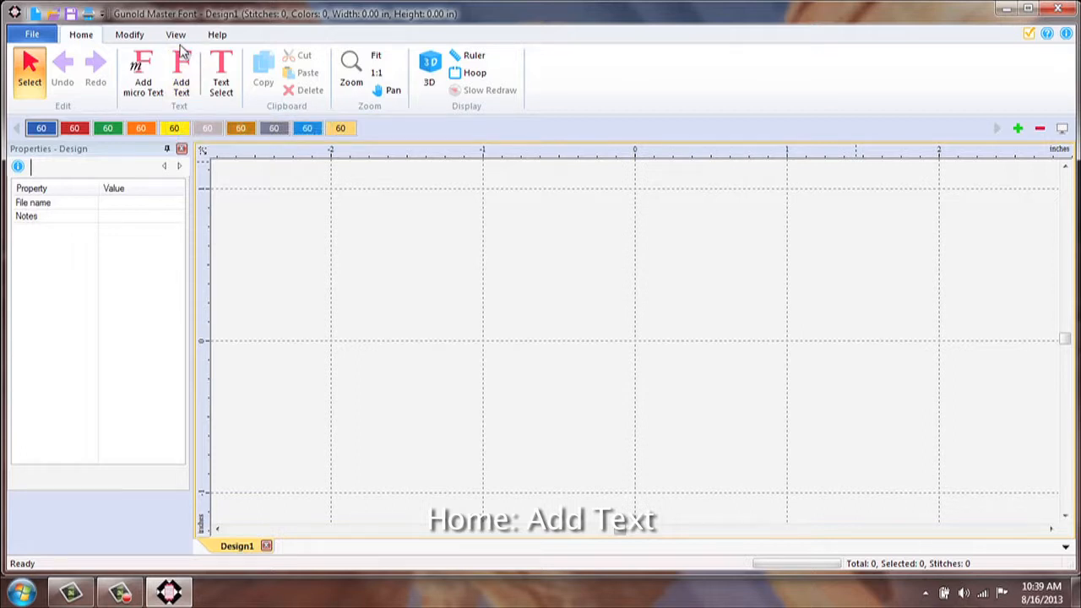
{"action": "mouse_move", "coordinate": [181, 74]}
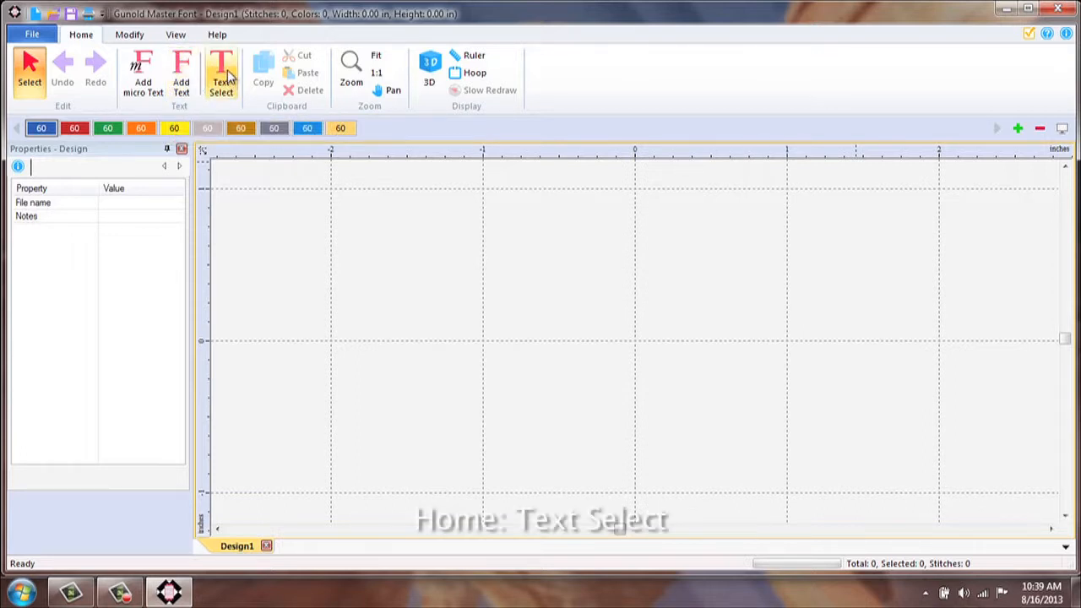
{"action": "mouse_move", "coordinate": [221, 71]}
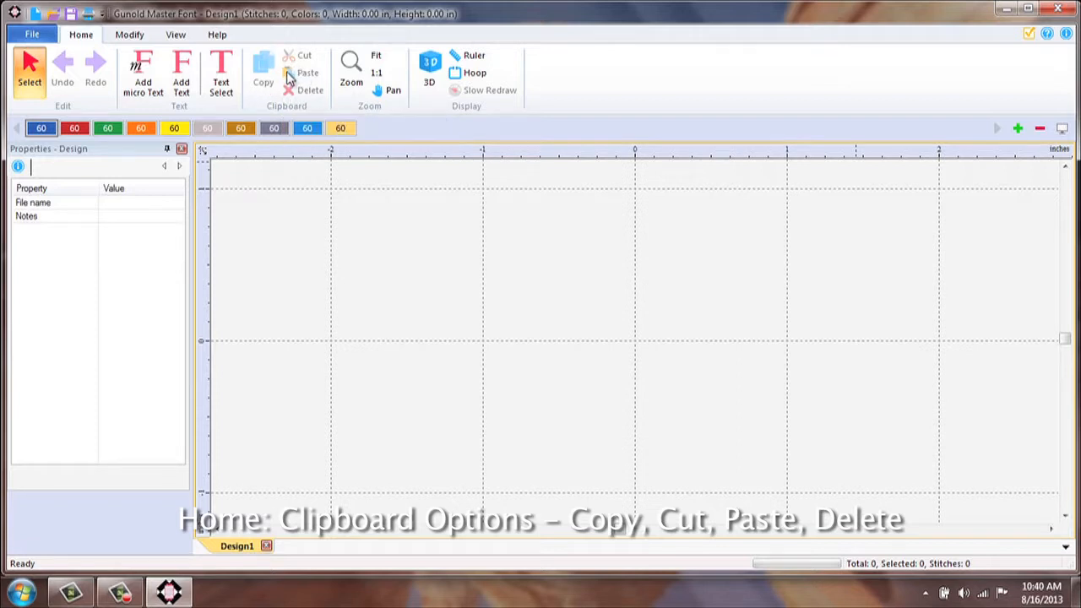
{"action": "left_click", "coordinate": [376, 72]}
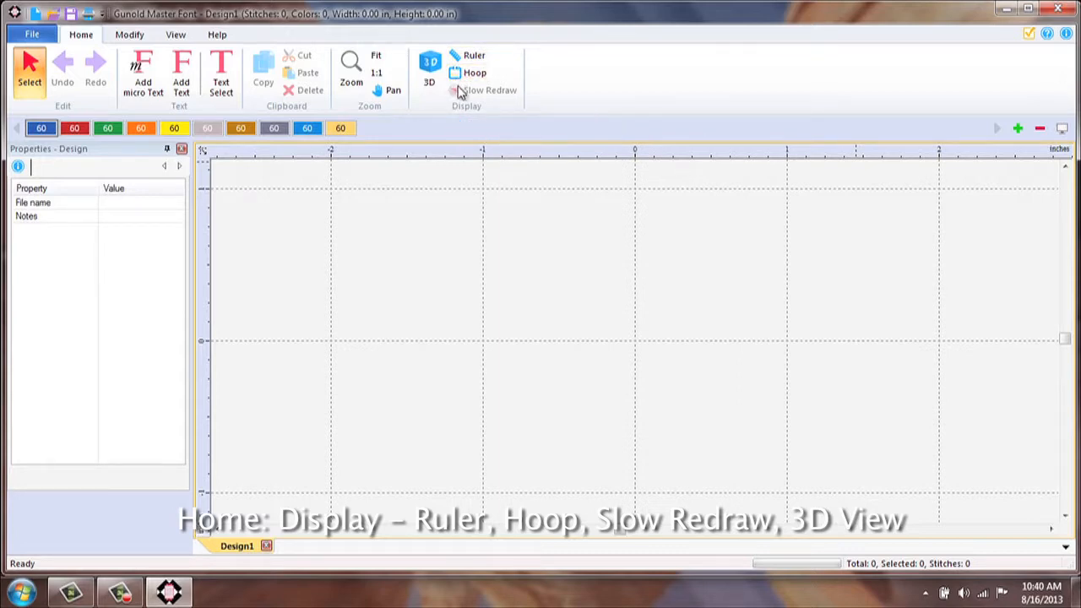
{"action": "mouse_move", "coordinate": [429, 71]}
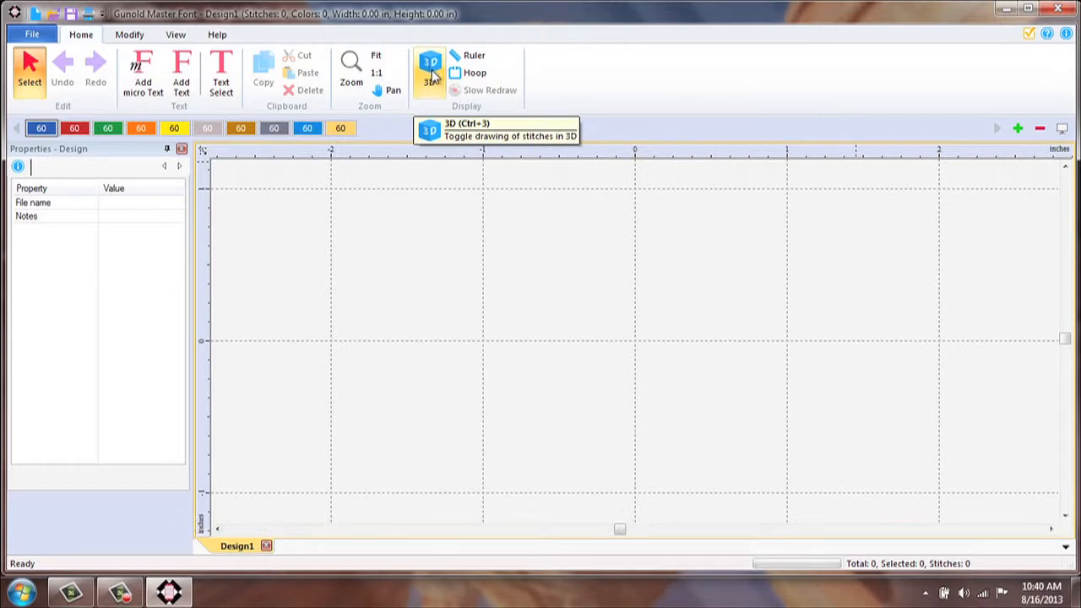
{"action": "mouse_move", "coordinate": [918, 93]}
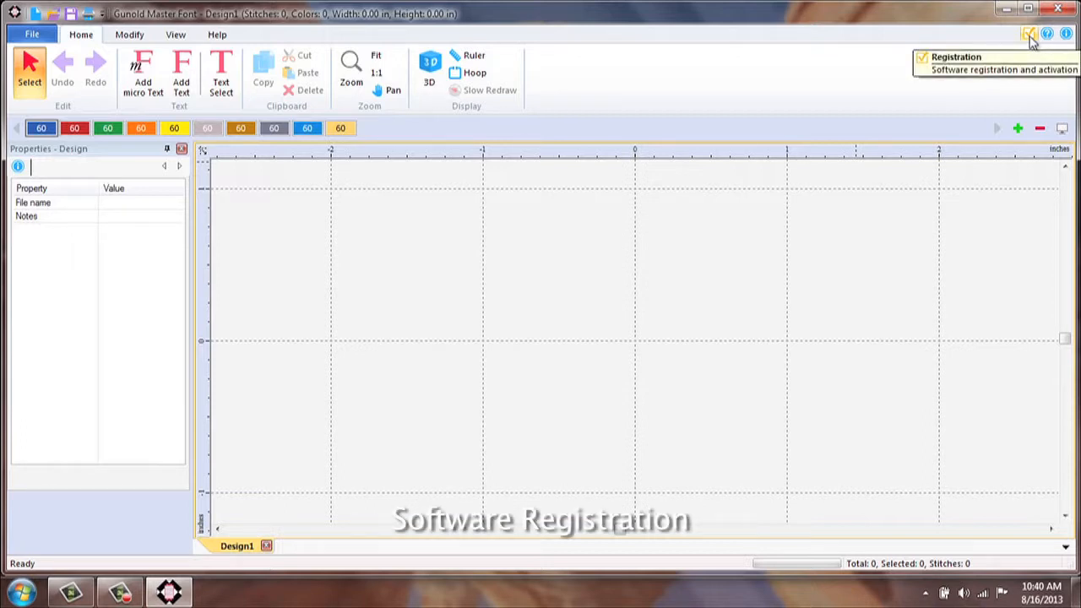
{"action": "mouse_move", "coordinate": [1046, 35]}
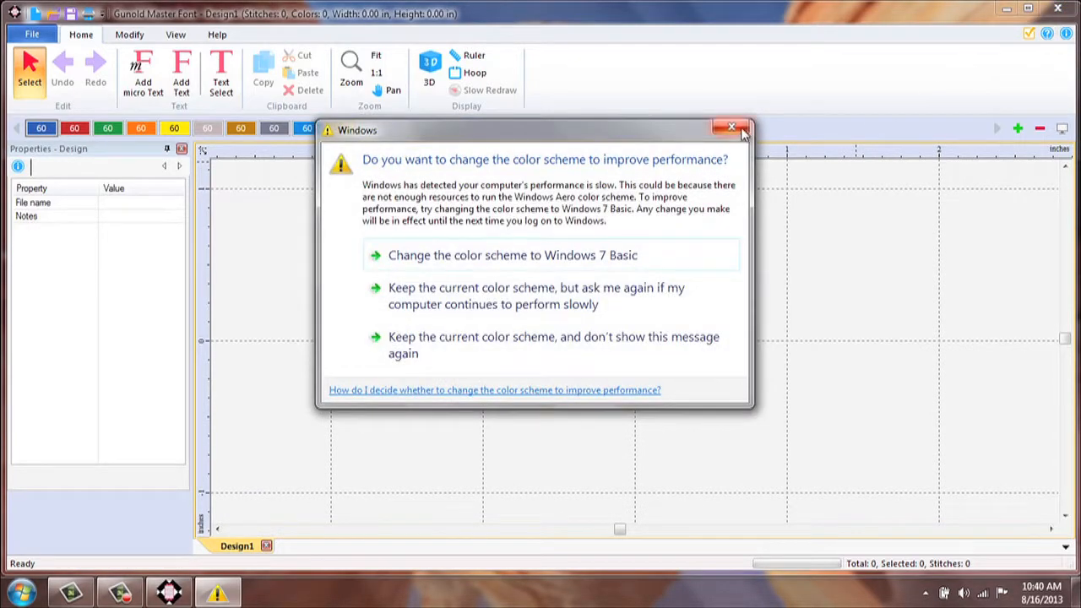
{"action": "left_click", "coordinate": [731, 127]}
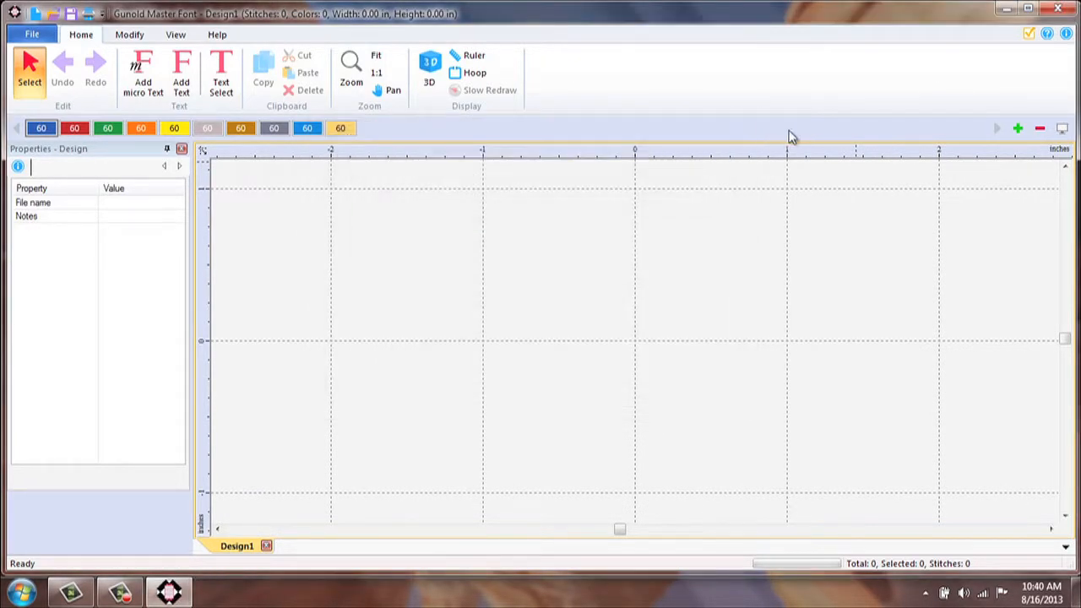
{"action": "mouse_move", "coordinate": [1047, 34]}
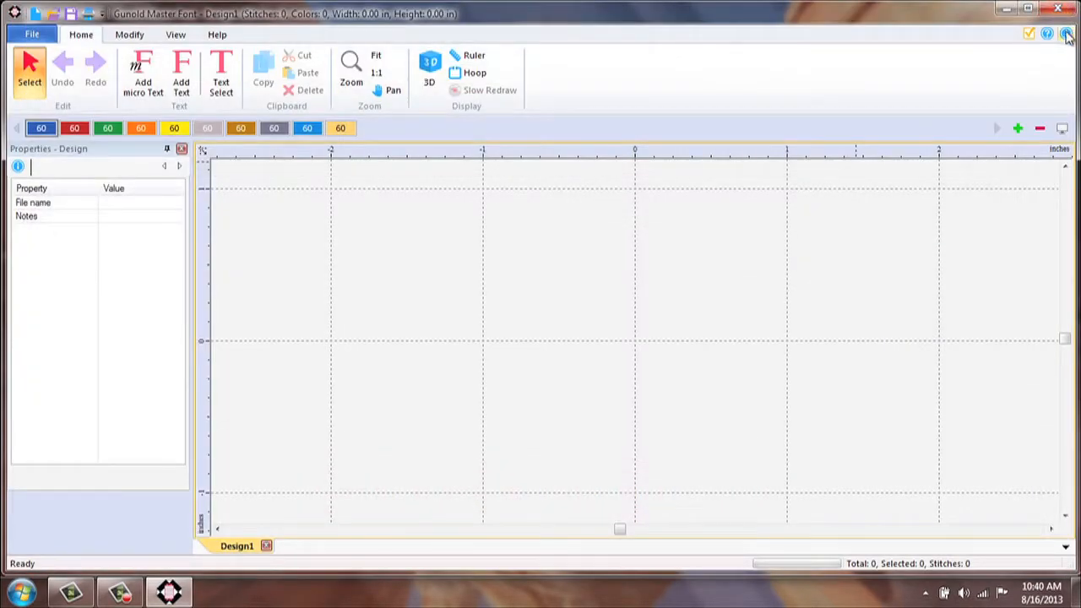
{"action": "mouse_move", "coordinate": [1067, 33]}
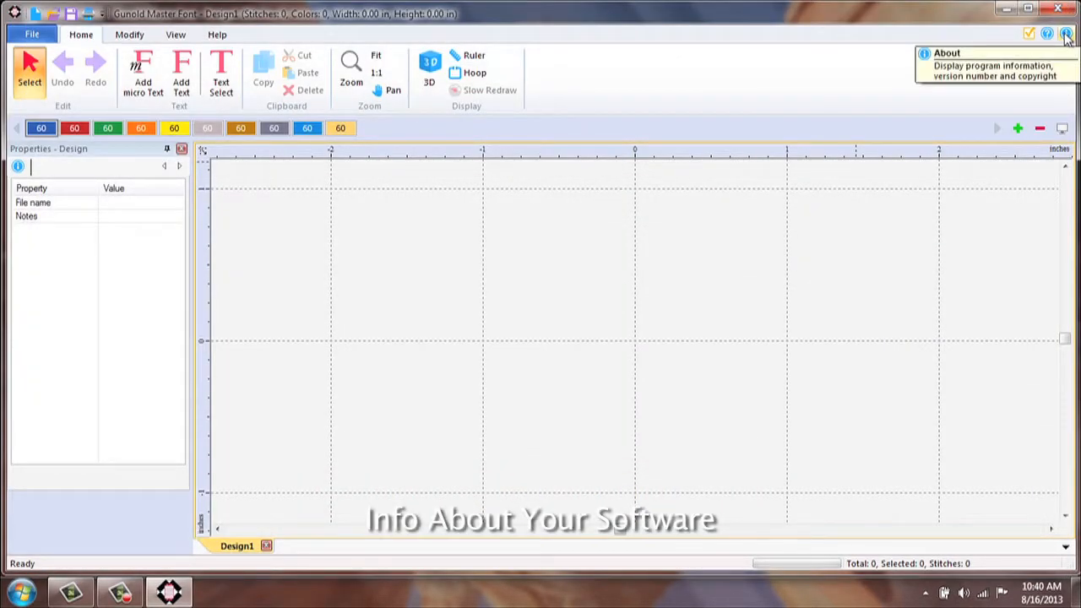
{"action": "left_click", "coordinate": [1065, 33]}
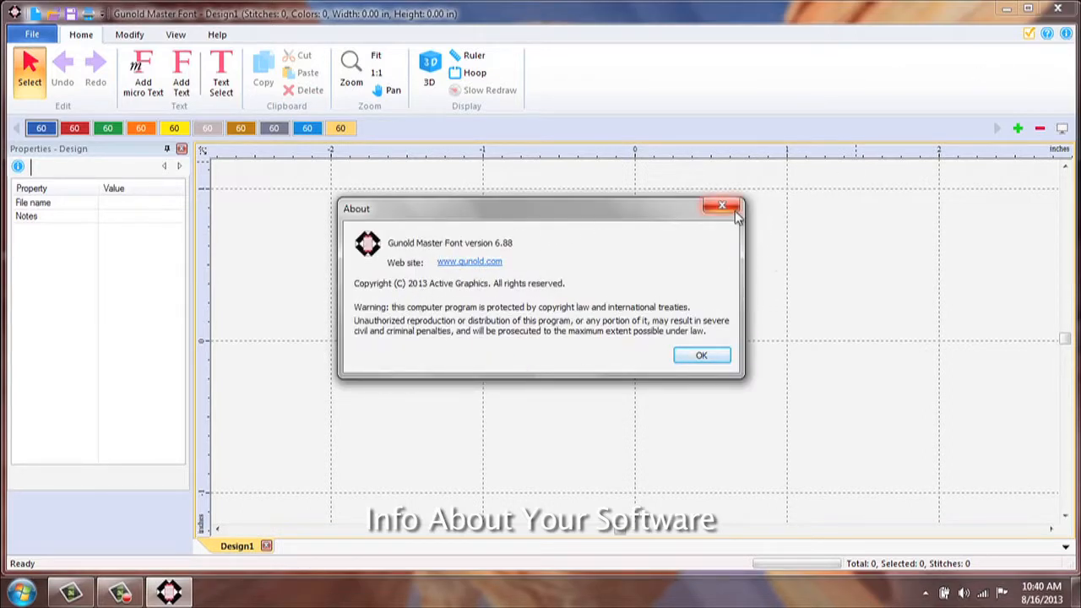
{"action": "left_click", "coordinate": [723, 206]}
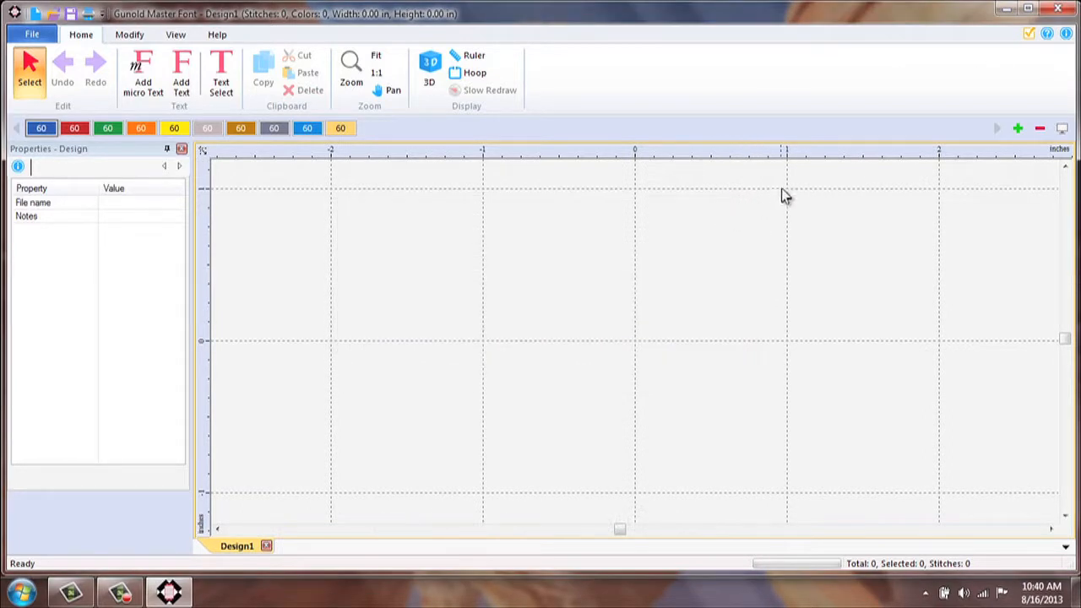
{"action": "mouse_move", "coordinate": [142, 31]}
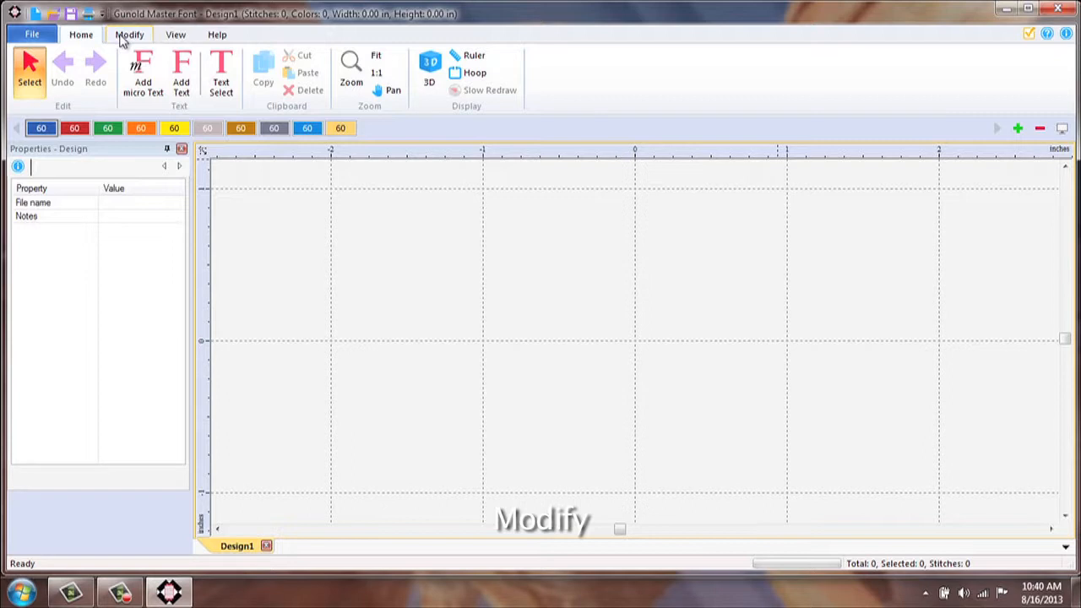
{"action": "left_click", "coordinate": [129, 34]}
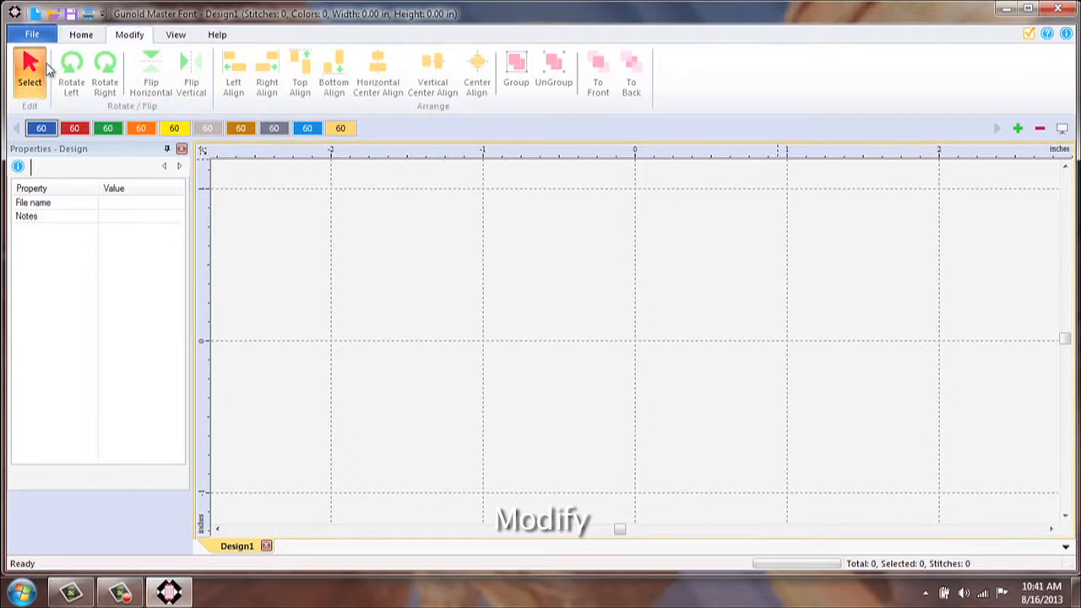
{"action": "mouse_move", "coordinate": [657, 97]}
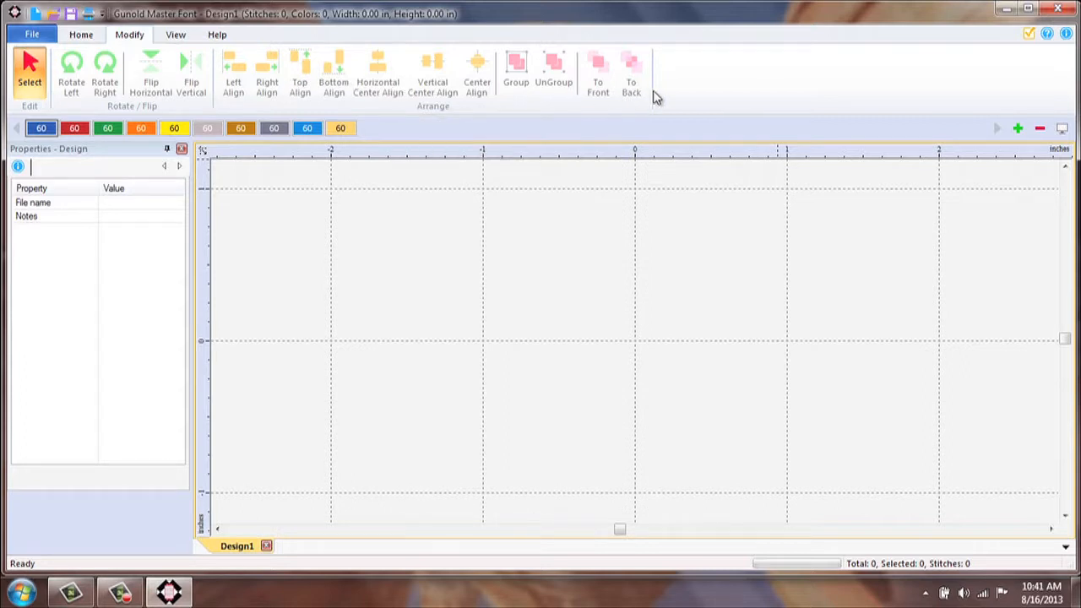
{"action": "mouse_move", "coordinate": [150, 71]}
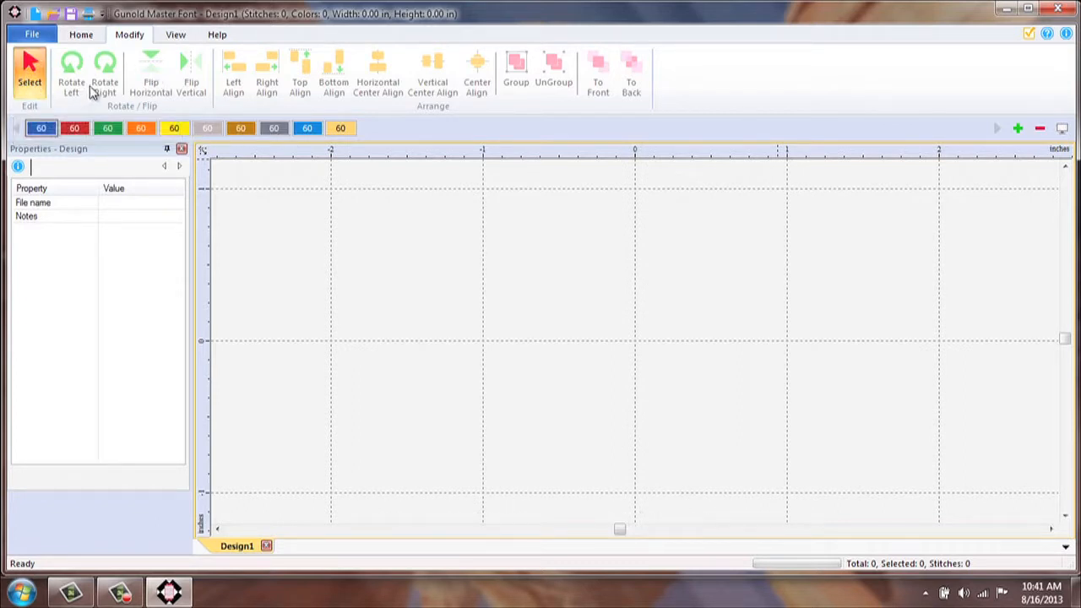
{"action": "mouse_move", "coordinate": [151, 70]}
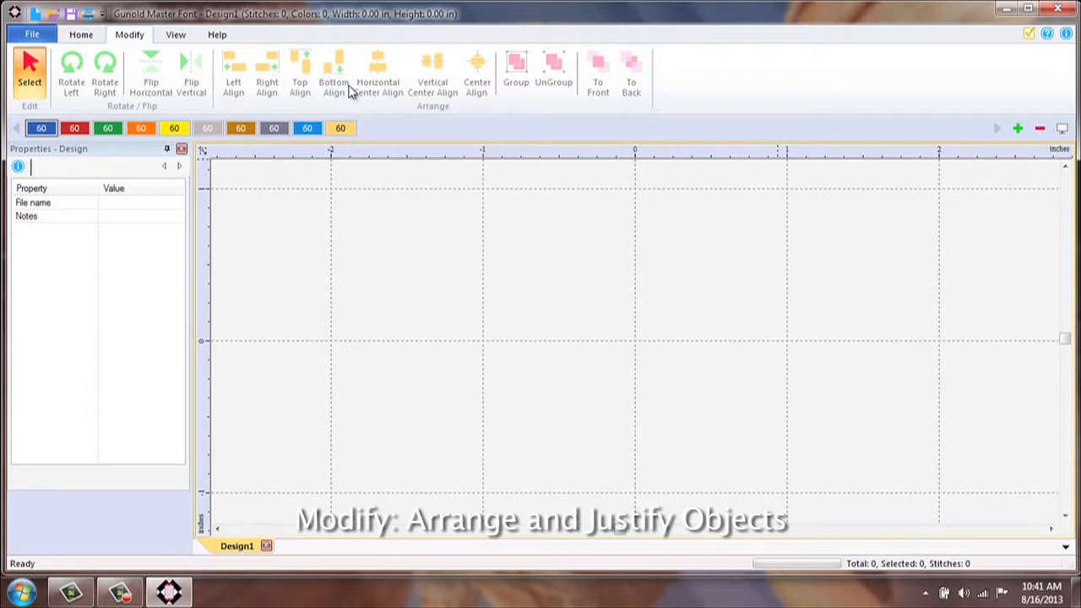
{"action": "mouse_move", "coordinate": [554, 65]}
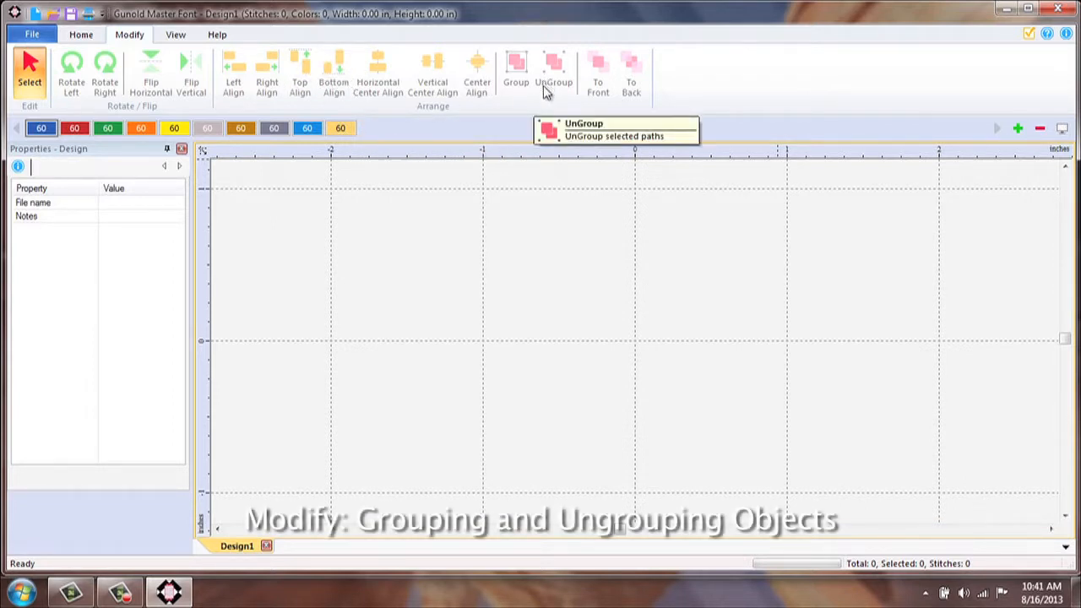
{"action": "mouse_move", "coordinate": [597, 68]}
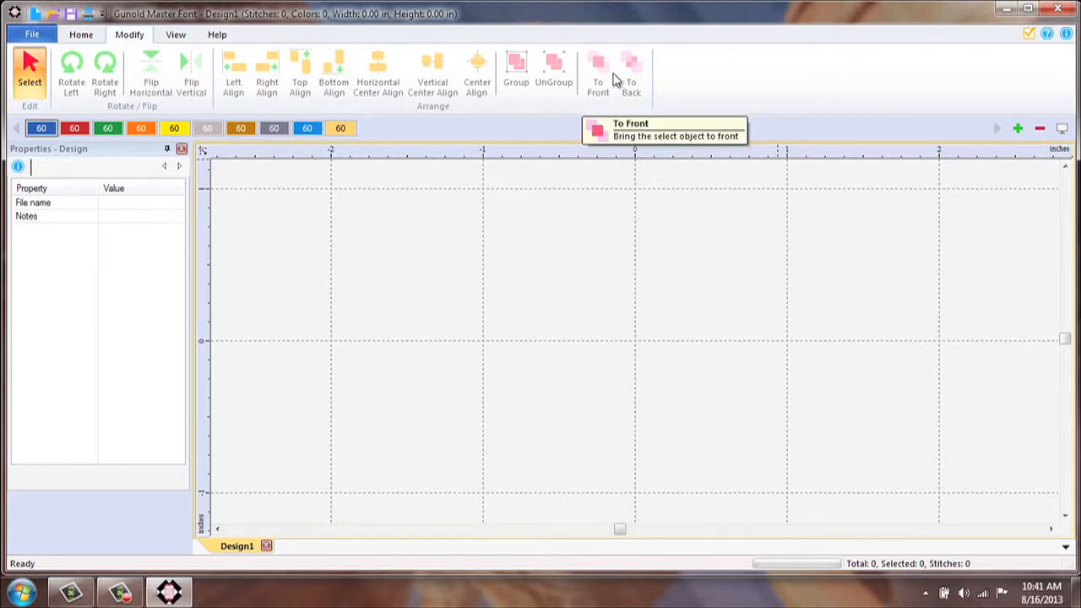
{"action": "mouse_move", "coordinate": [631, 75]}
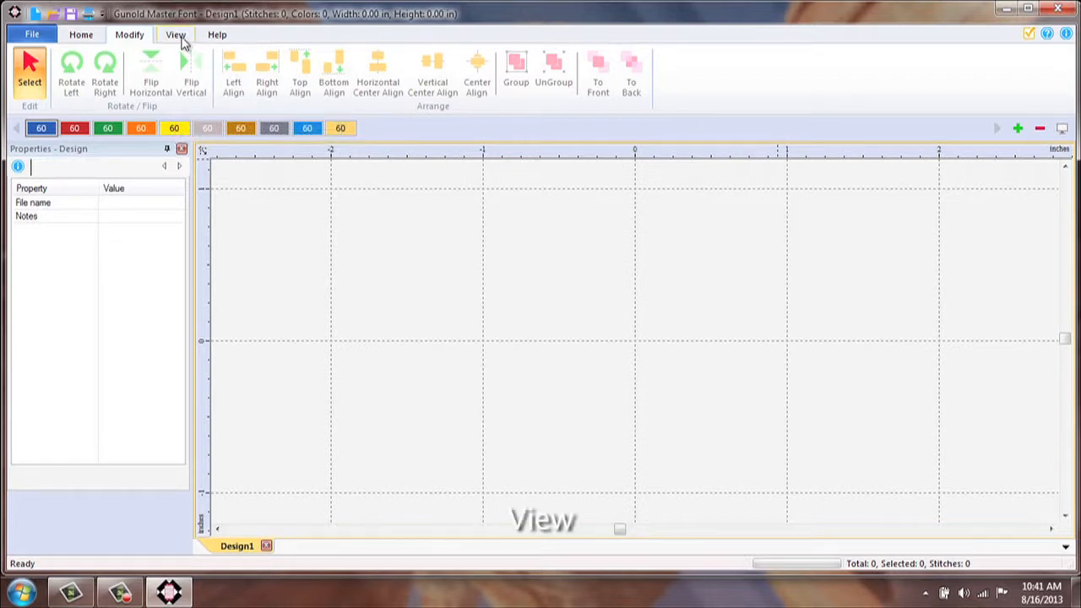
Step: Switch to the View tab showing grid, stitch ends and properties options
{"action": "left_click", "coordinate": [176, 33]}
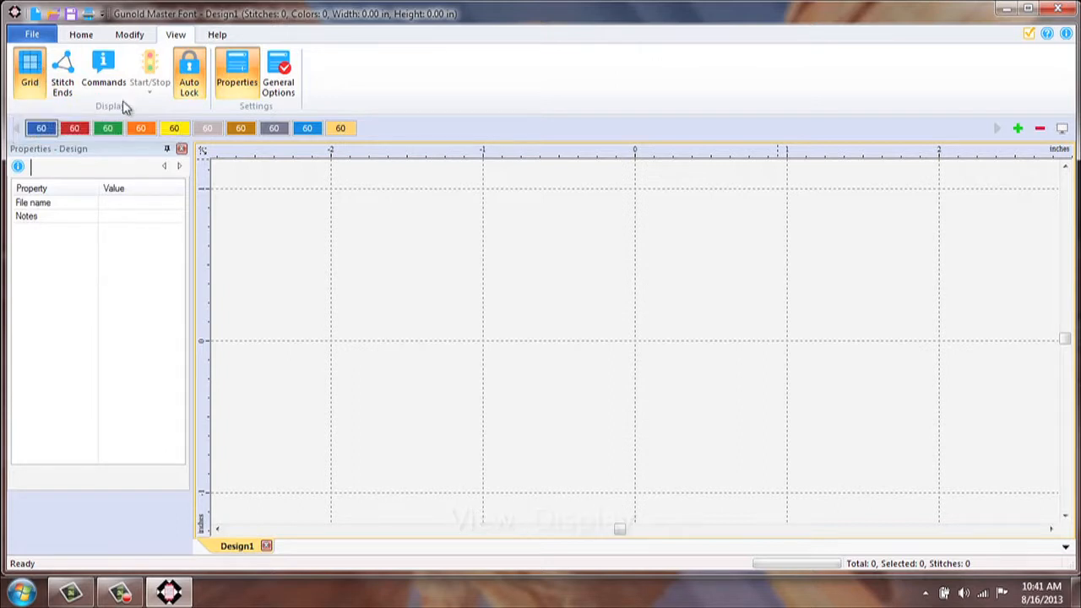
{"action": "mouse_move", "coordinate": [279, 71]}
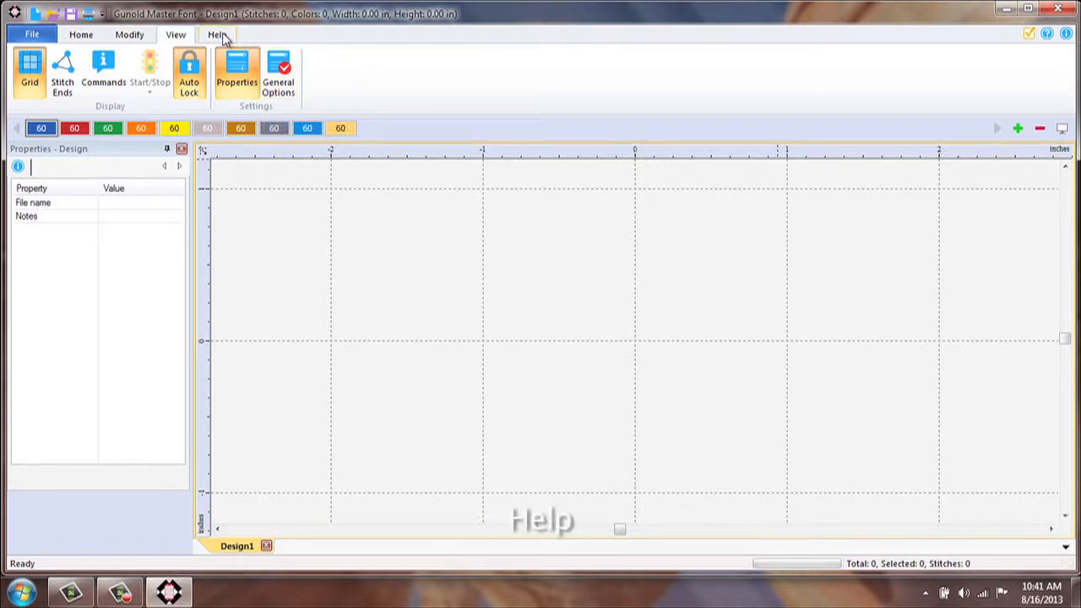
Step: Switch to the Help tab with registration, update and catalog options
{"action": "left_click", "coordinate": [217, 33]}
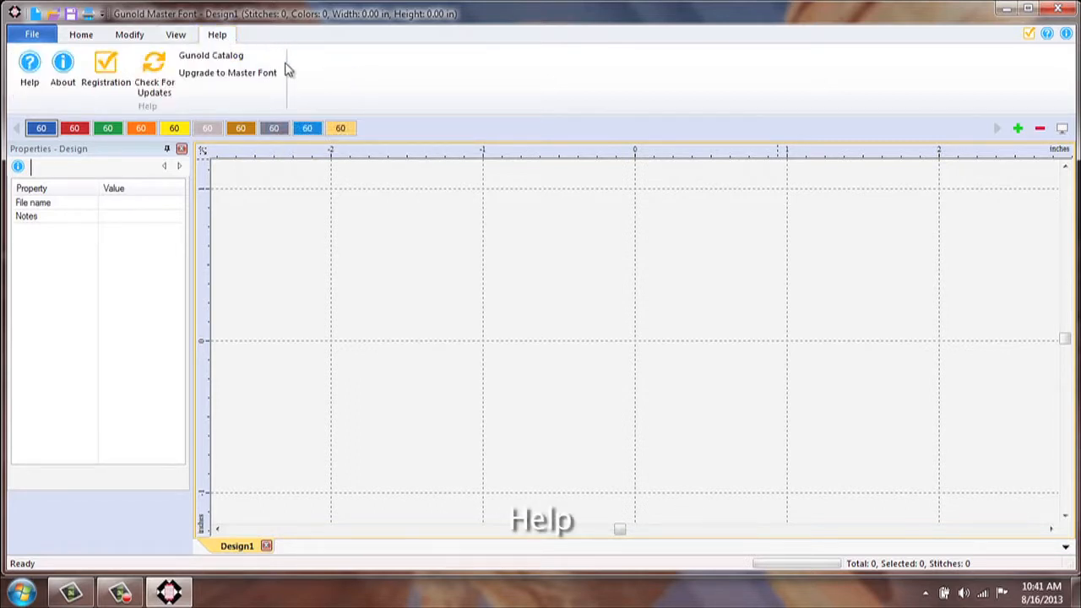
{"action": "mouse_move", "coordinate": [29, 68]}
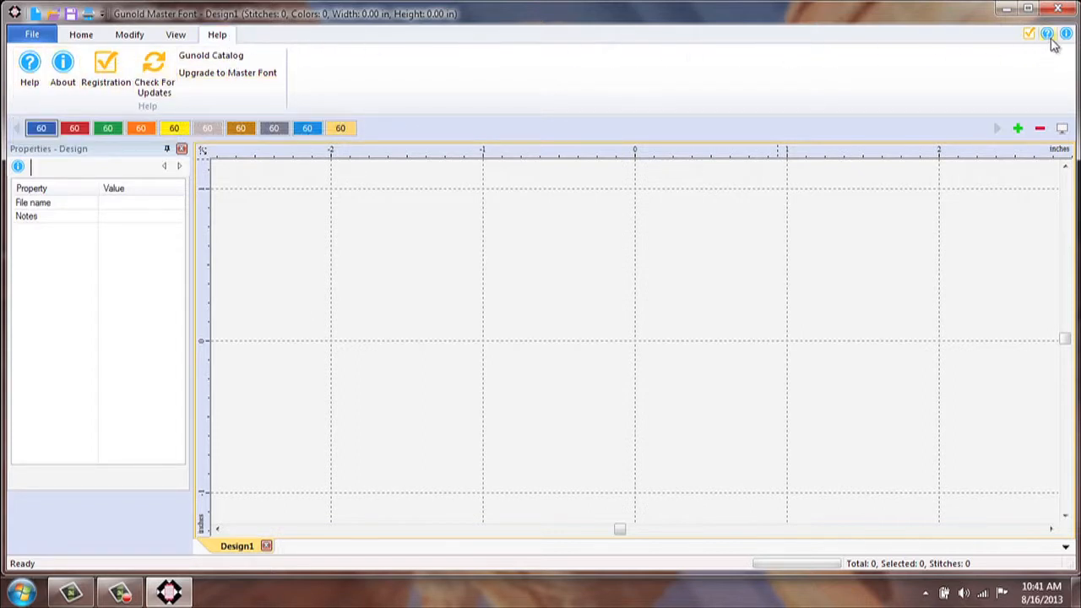
{"action": "mouse_move", "coordinate": [211, 55]}
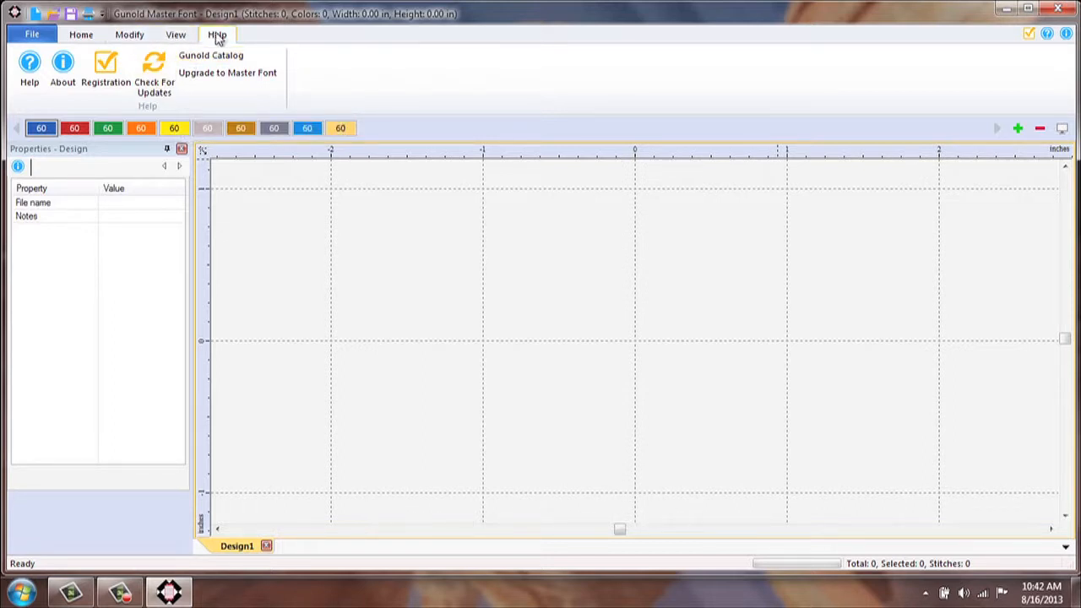
Step: Step through the View and Modify tabs back to the Home tab
{"action": "left_click", "coordinate": [175, 34]}
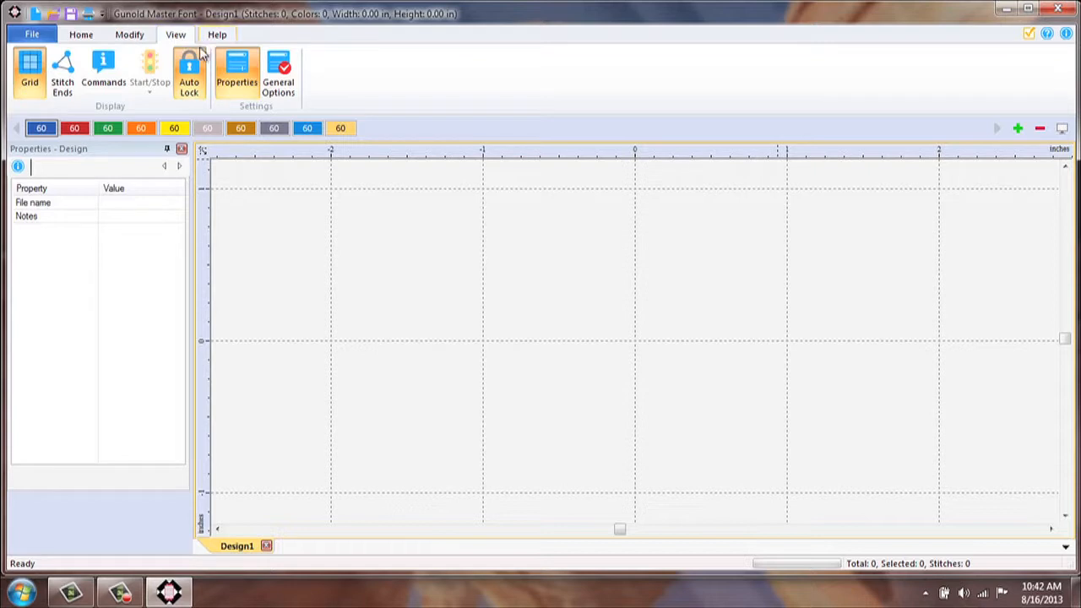
{"action": "left_click", "coordinate": [128, 34]}
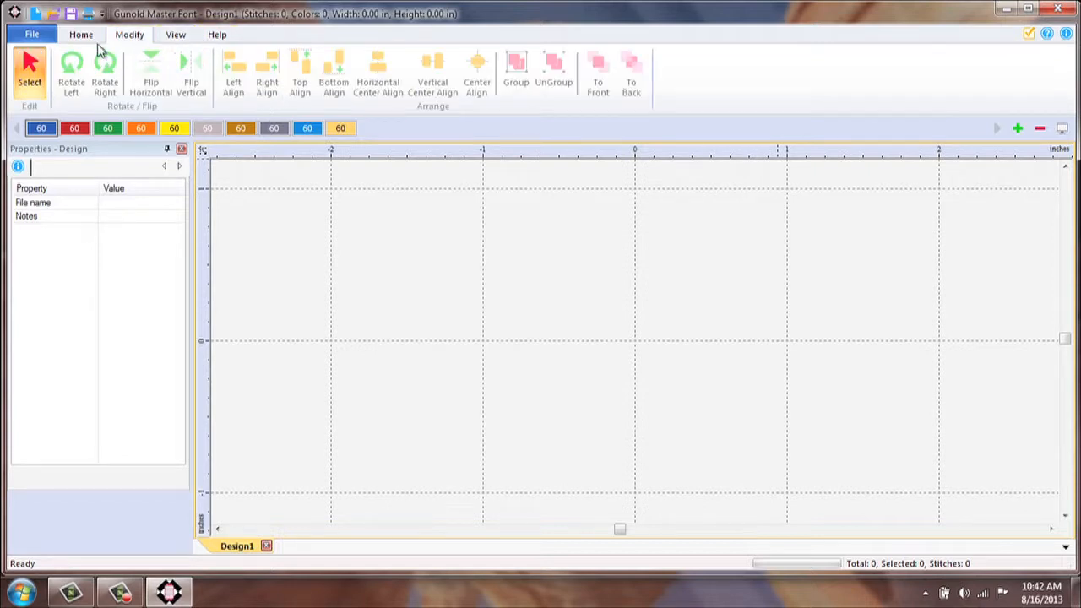
{"action": "left_click", "coordinate": [81, 34]}
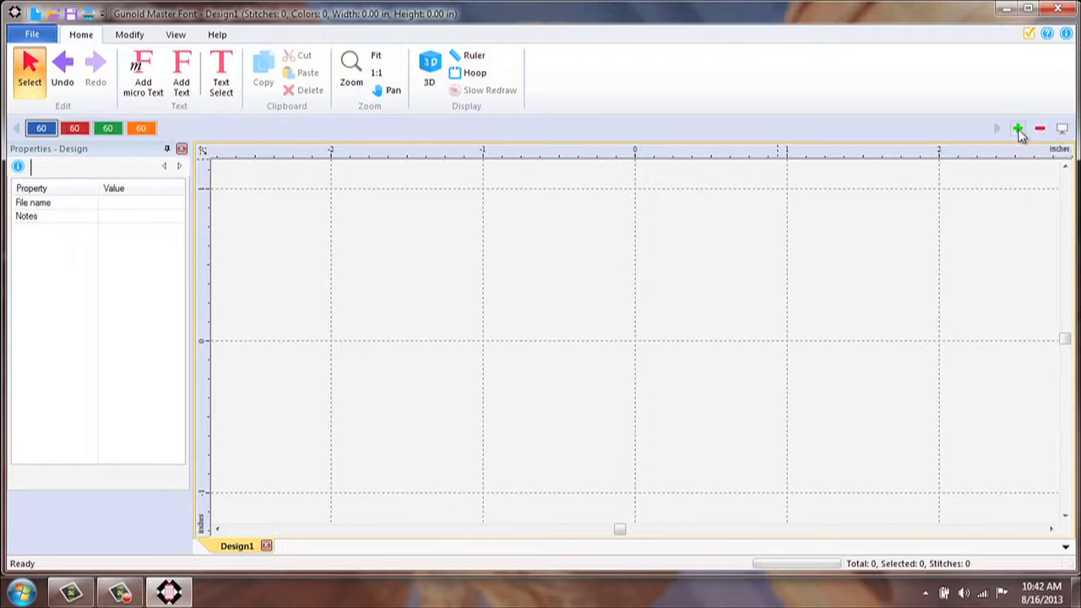
Step: Add extra thread colours to the palette, then remove them back to one colour
{"action": "left_click", "coordinate": [1016, 128]}
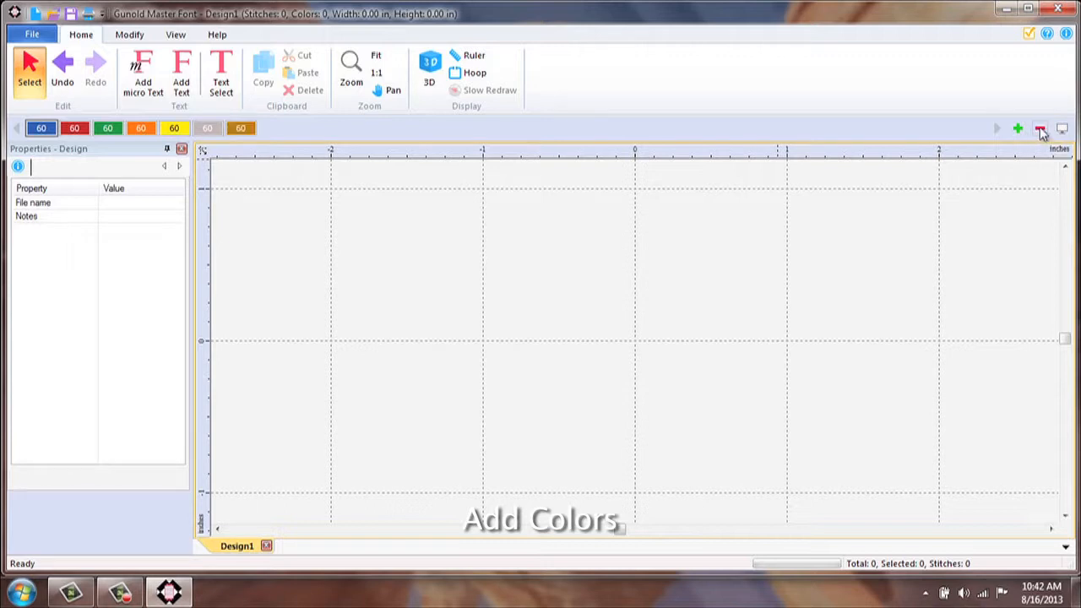
{"action": "left_click", "coordinate": [1040, 128]}
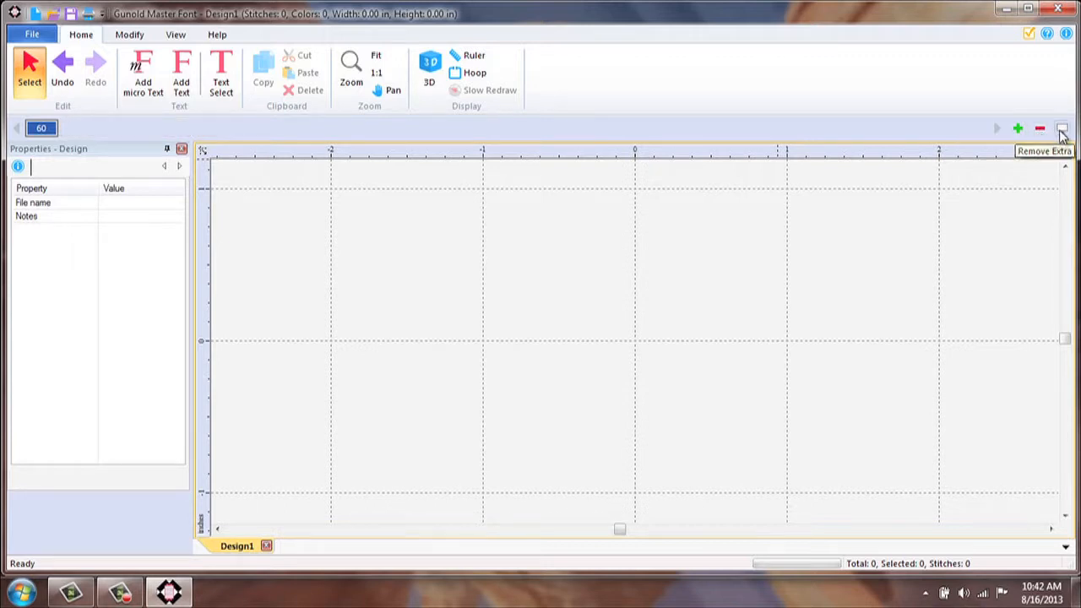
{"action": "mouse_move", "coordinate": [1062, 128]}
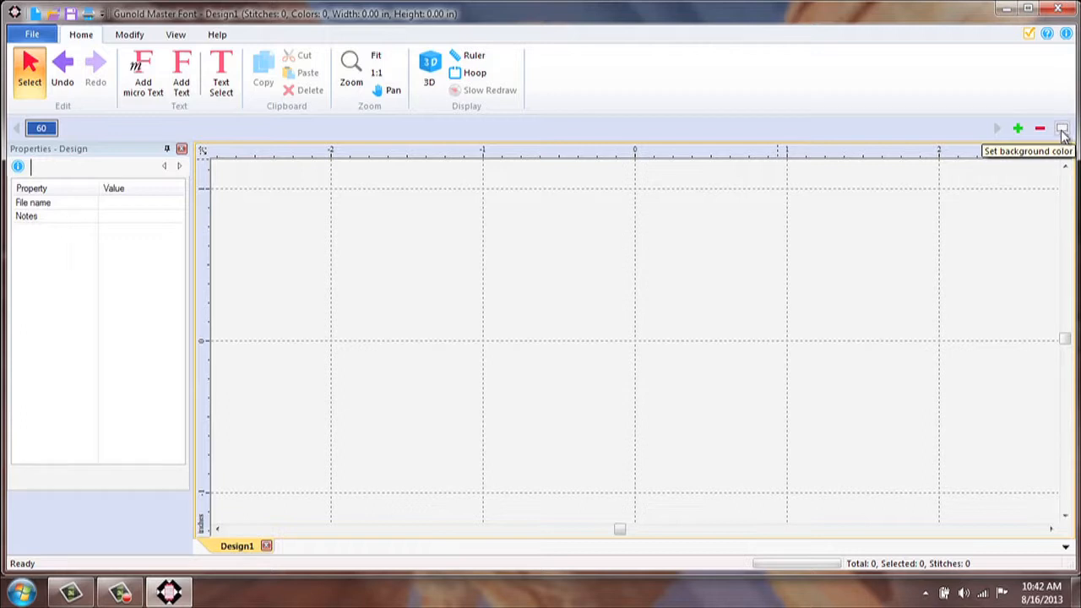
Step: Set the design background to a light salmon shade in the Colors dialog and confirm
{"action": "left_click", "coordinate": [1062, 128]}
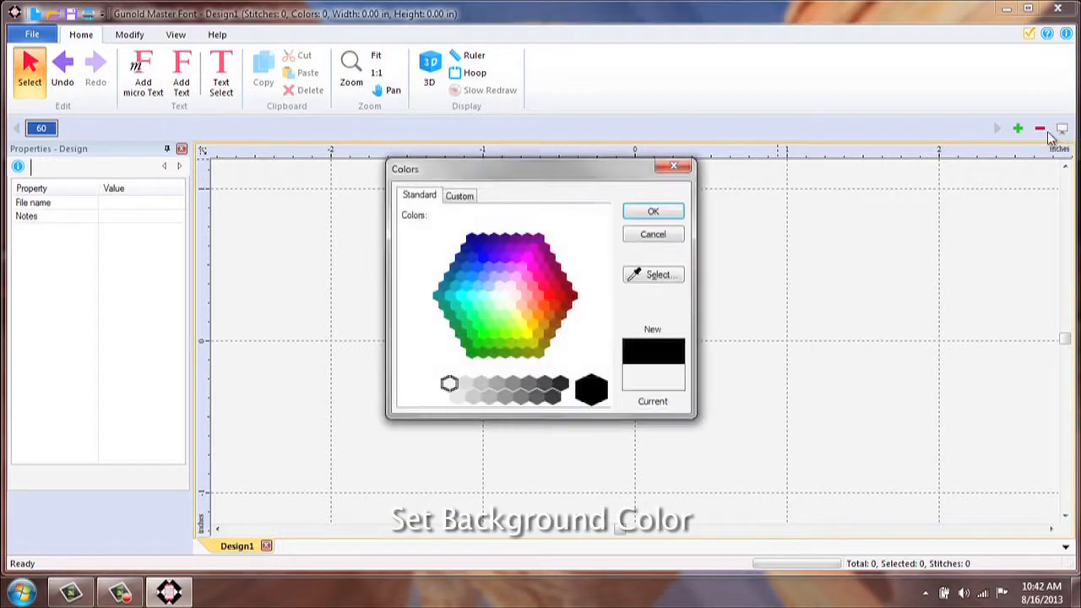
{"action": "left_click", "coordinate": [549, 297]}
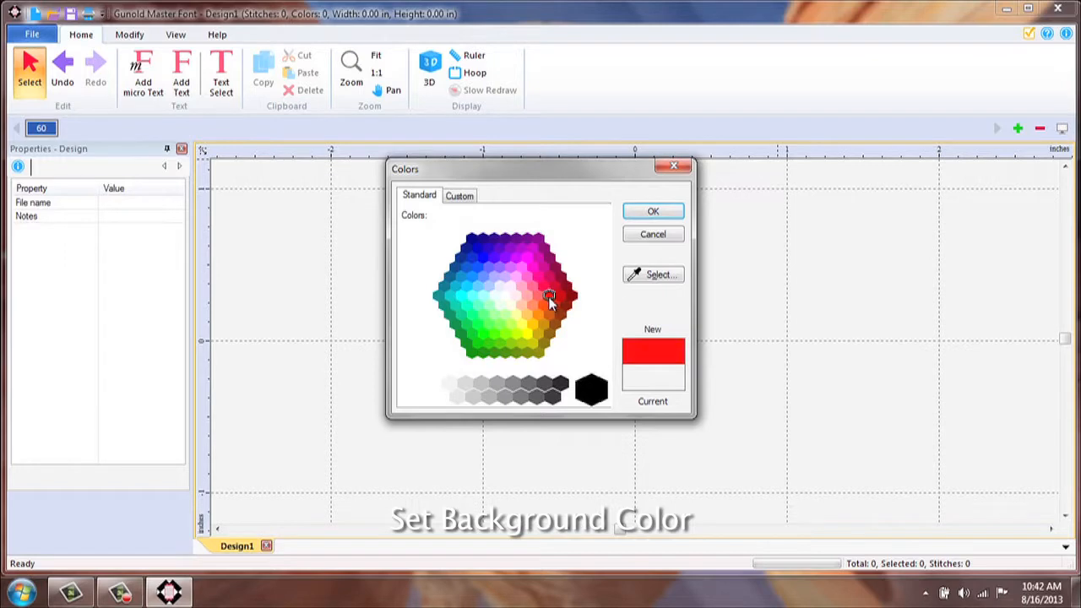
{"action": "left_click", "coordinate": [532, 303]}
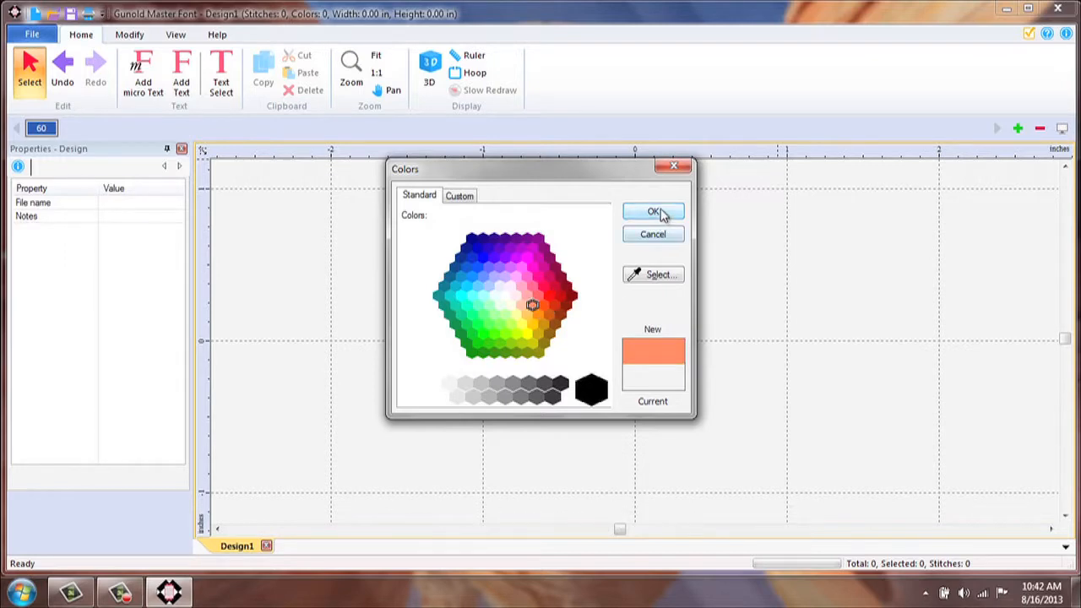
{"action": "left_click", "coordinate": [651, 211]}
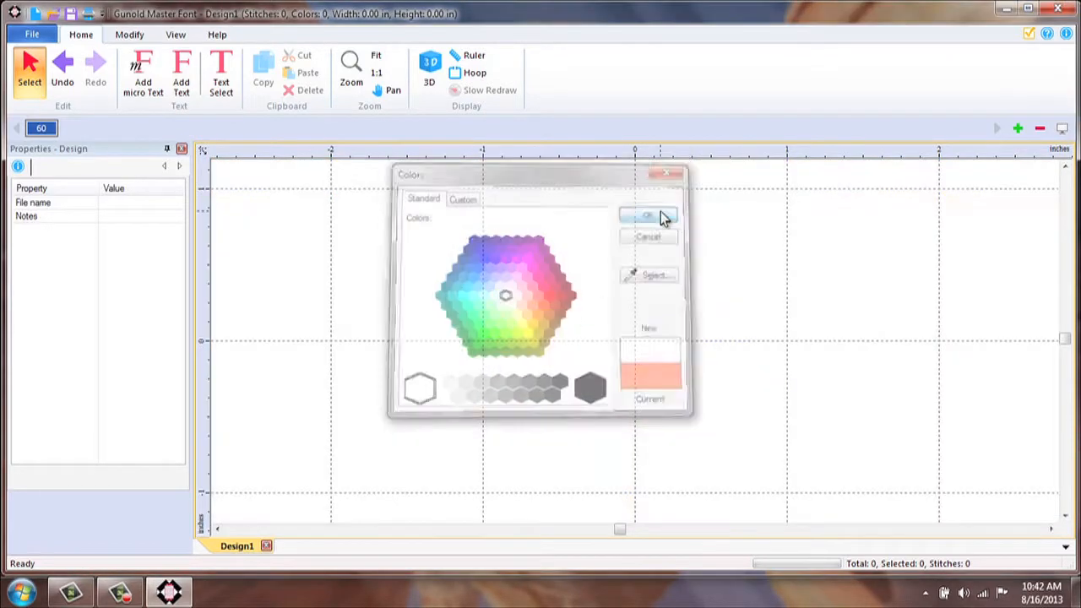
{"action": "left_click", "coordinate": [648, 216]}
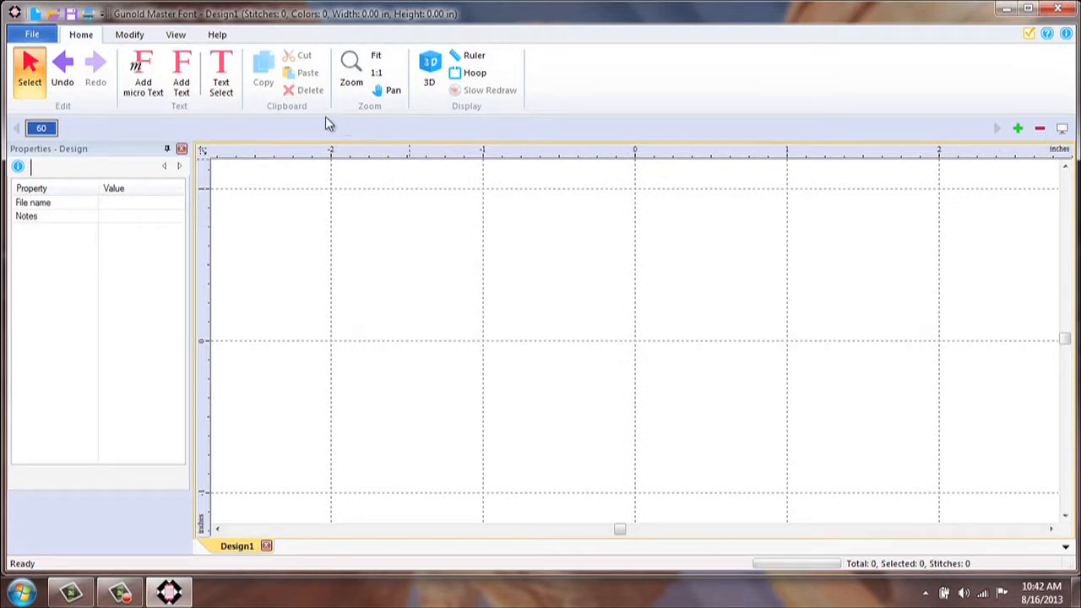
{"action": "mouse_move", "coordinate": [162, 131]}
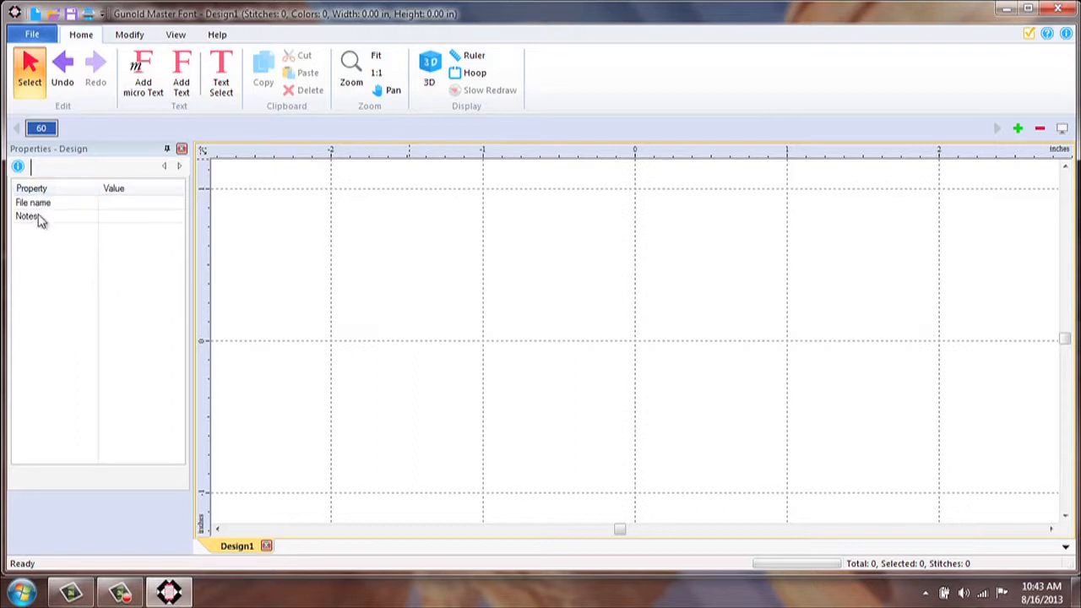
{"action": "mouse_move", "coordinate": [142, 295]}
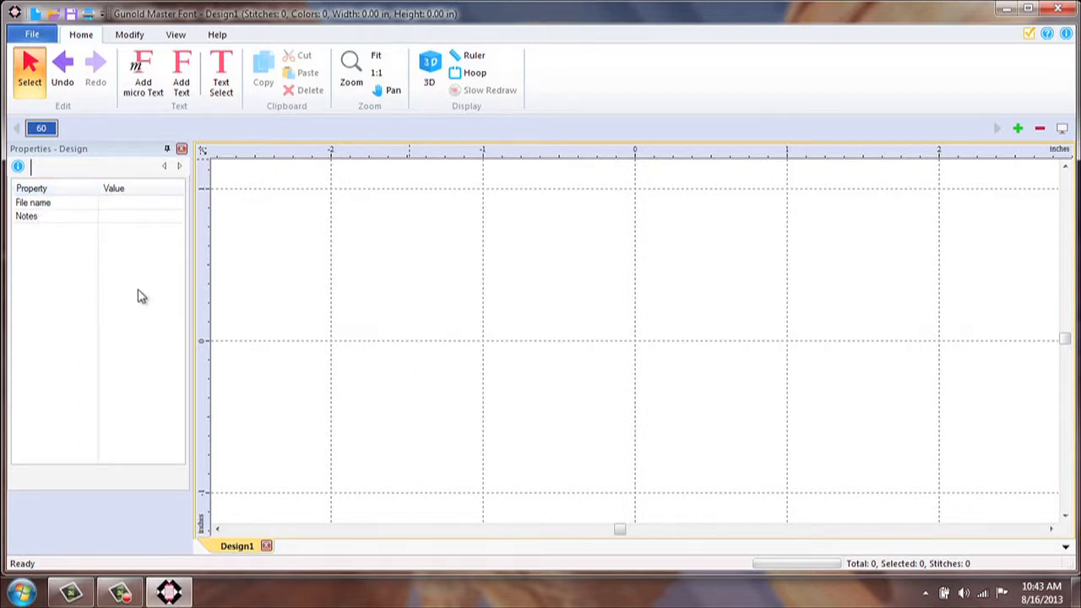